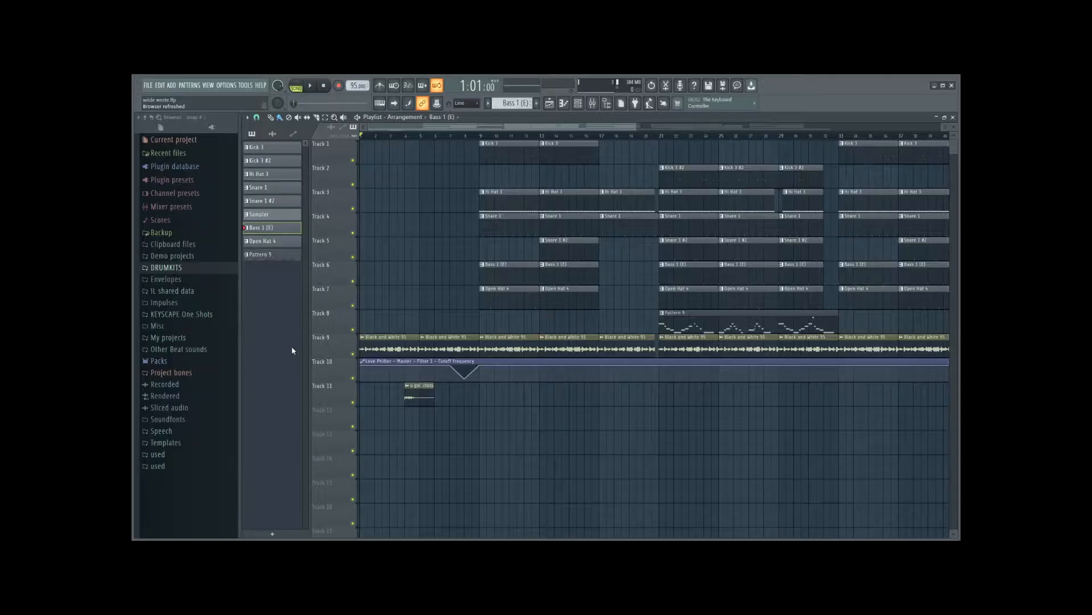
Step: Open Pattern 9's synth melody in the piano roll with its volume envelope settings
click(944, 85)
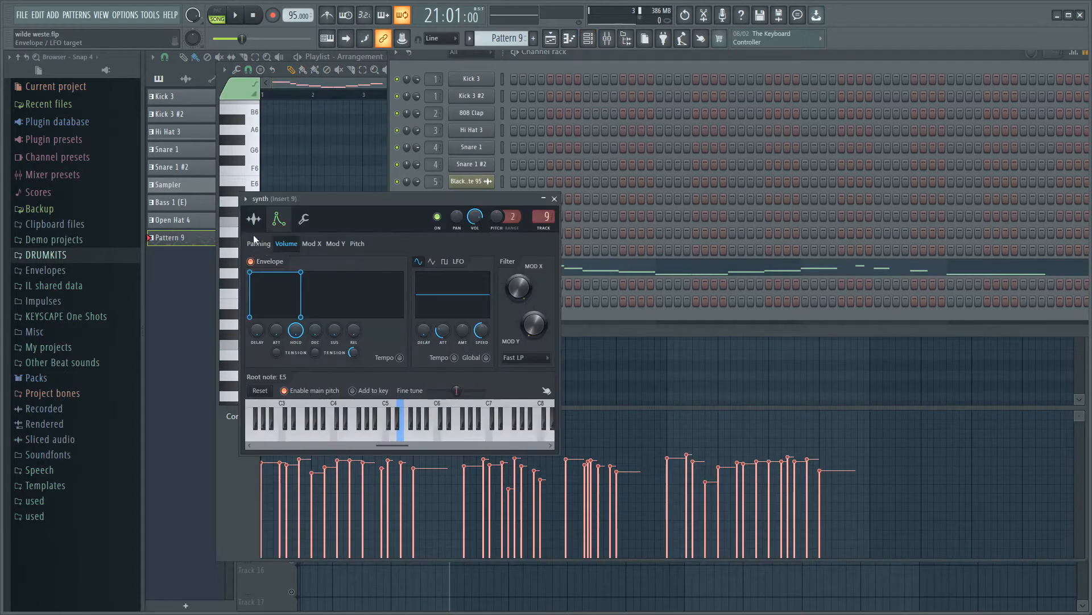
Step: Switch the synth settings to the sample page, then close the Channel Settings window
click(254, 219)
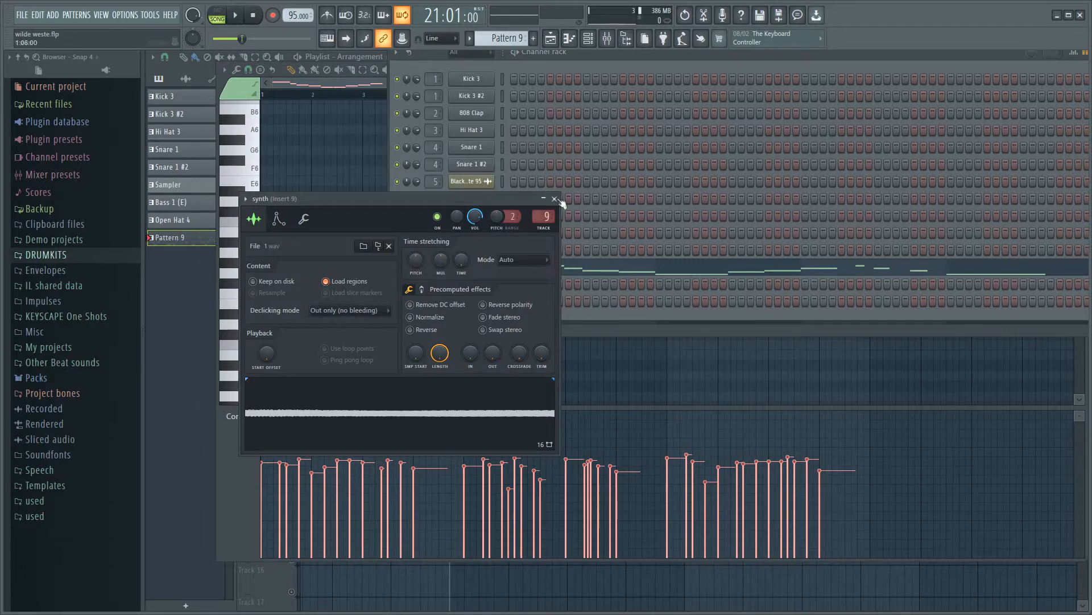
click(554, 198)
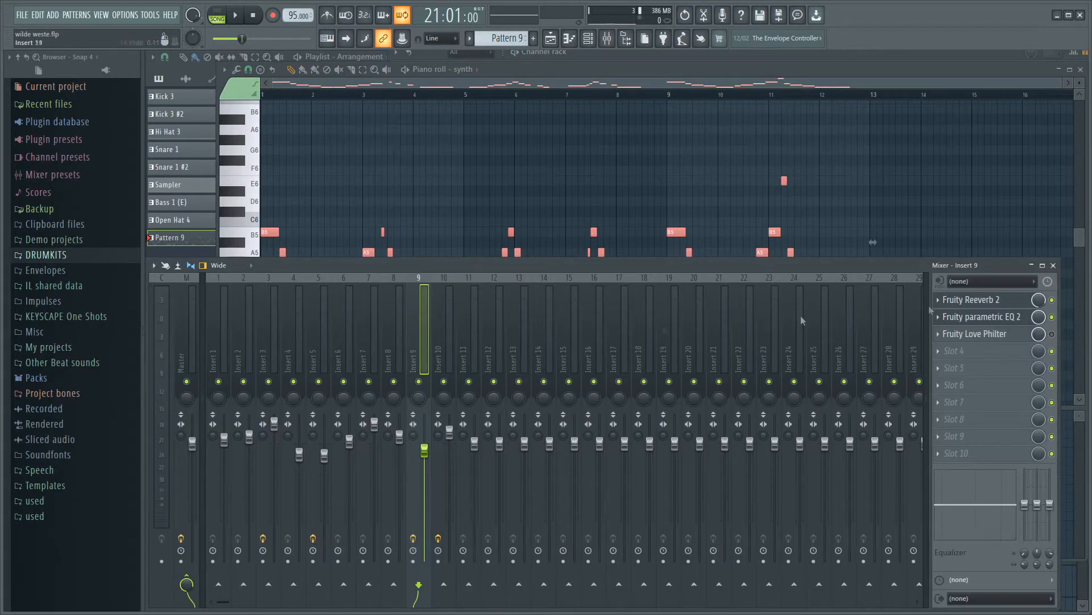
Step: Select mixer Insert 5 and open its Fruity parametric EQ 2 window
click(981, 316)
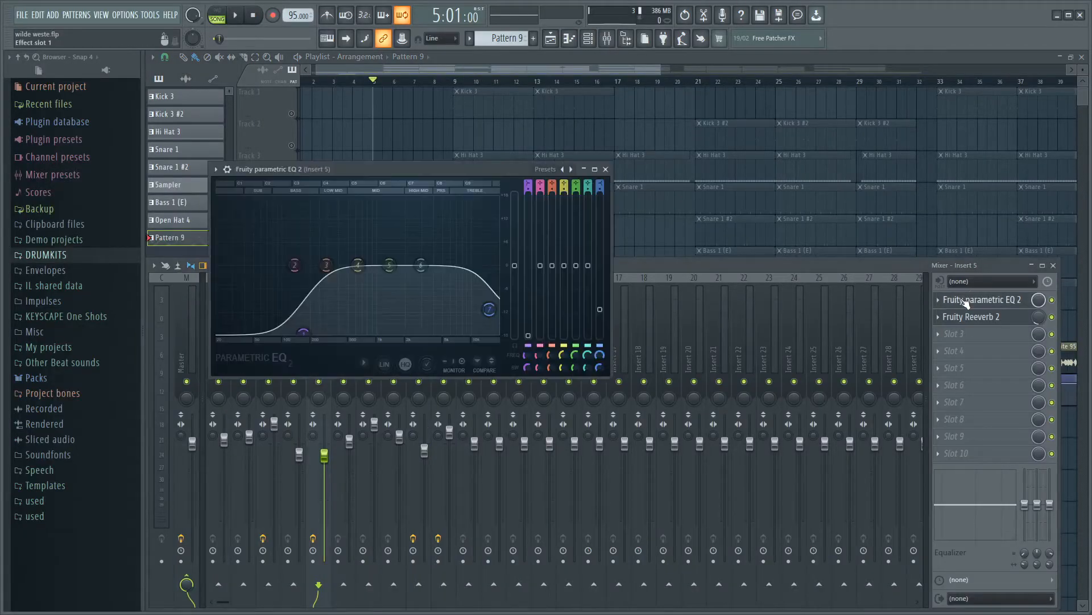
click(970, 317)
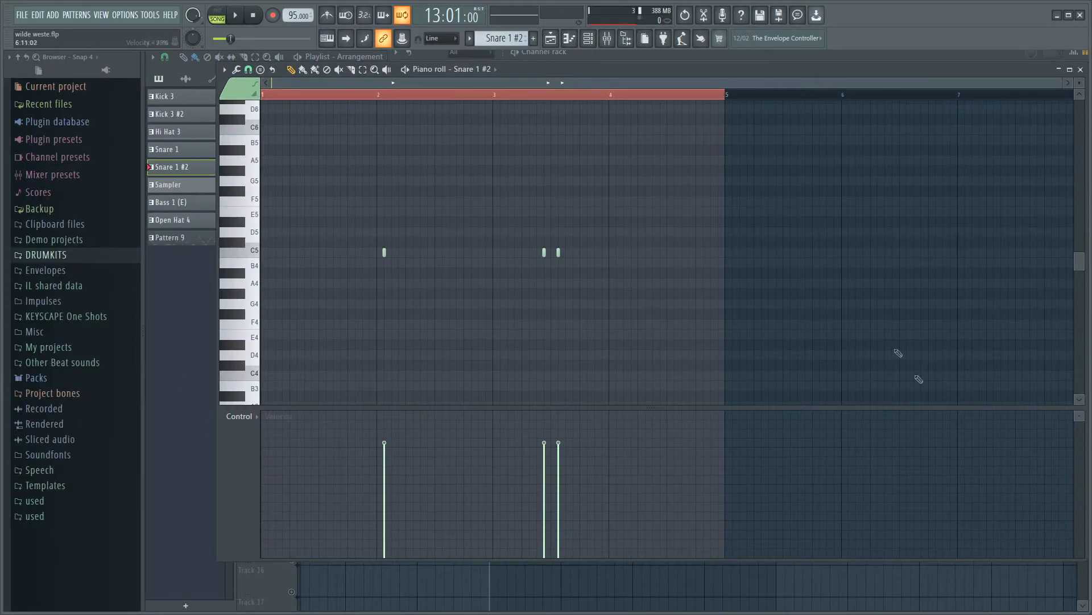
mouse_move(407, 309)
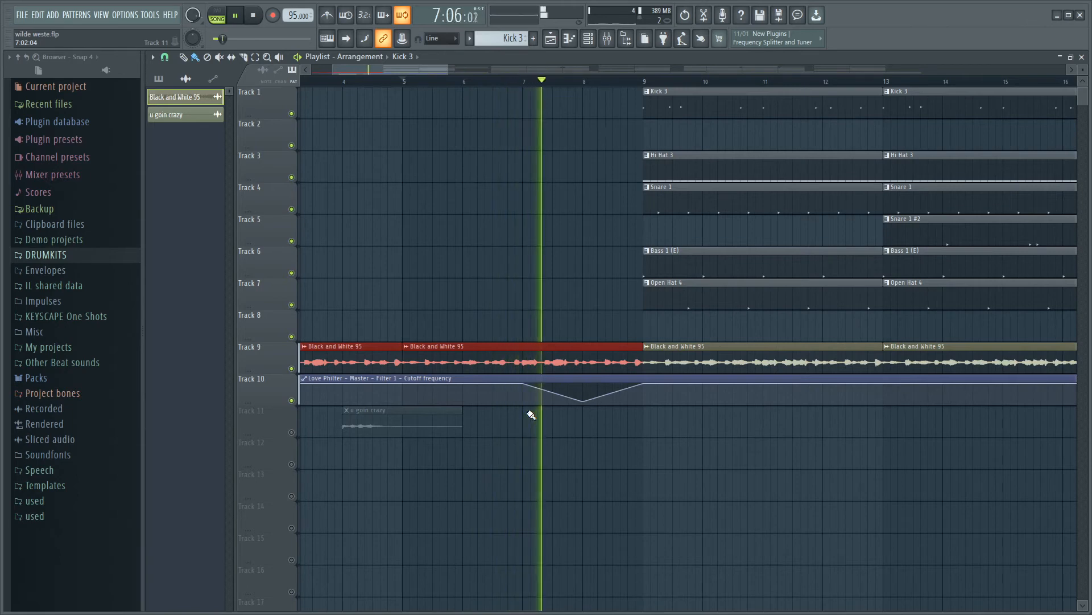
Step: Play the song from the start through the guitar-loop intro and Love Philter sweep
click(588, 81)
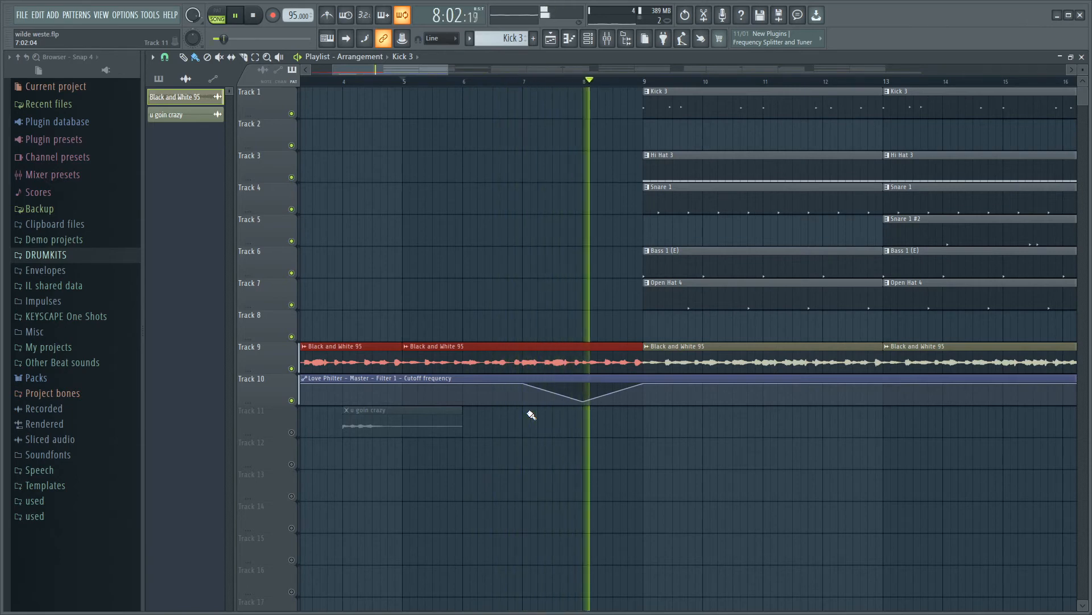